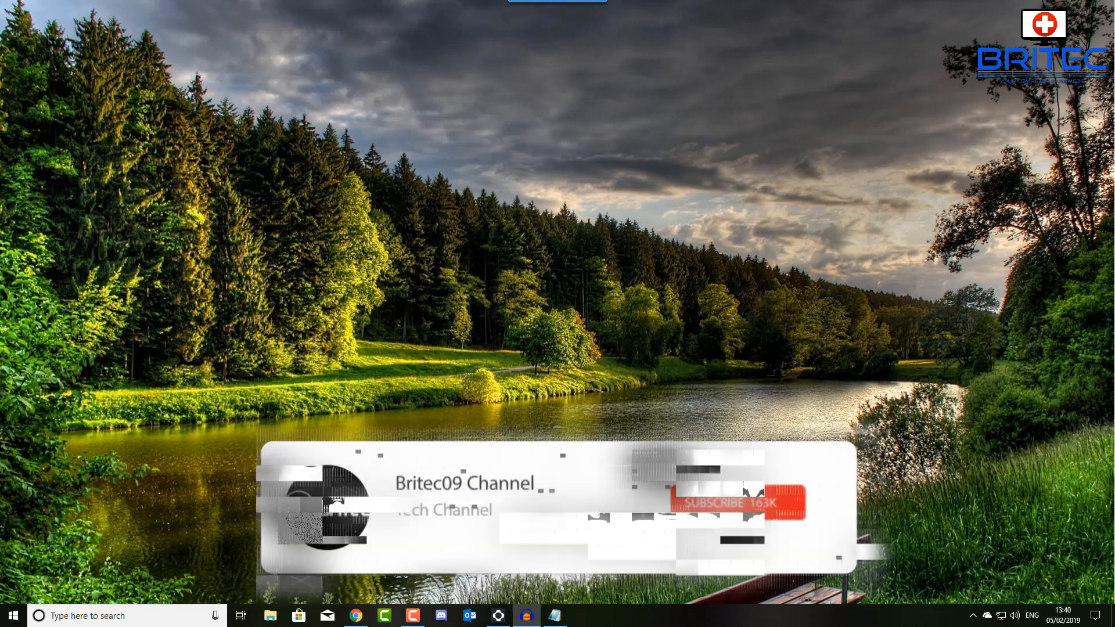
# Step: Close the bcdedit notes and reopen the taskbar search panel
pyautogui.click(703, 503)
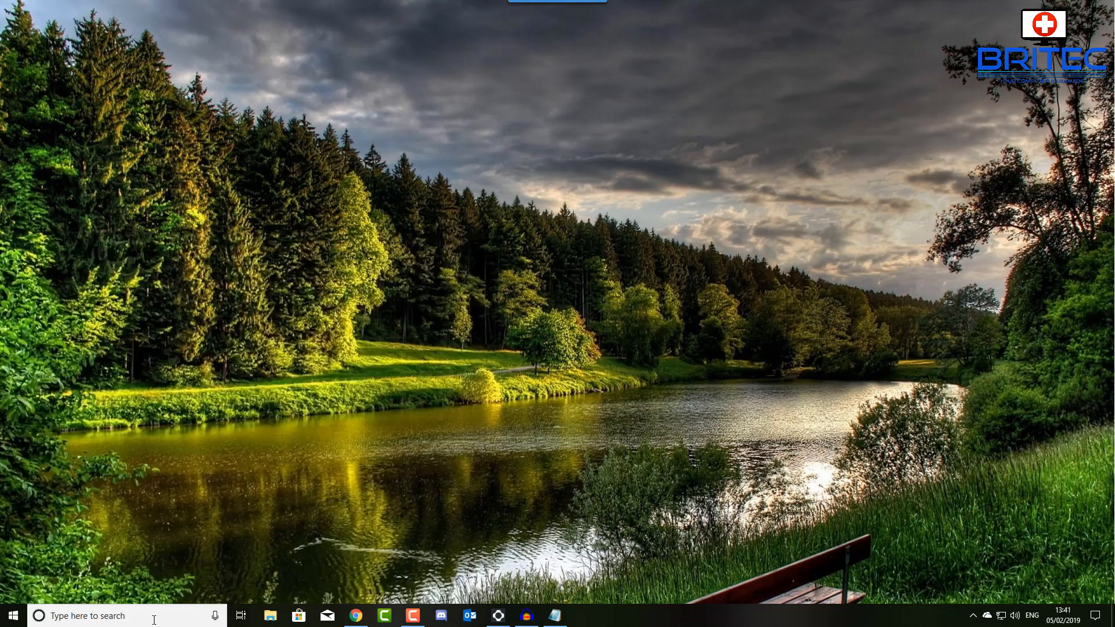
pyautogui.click(85, 616)
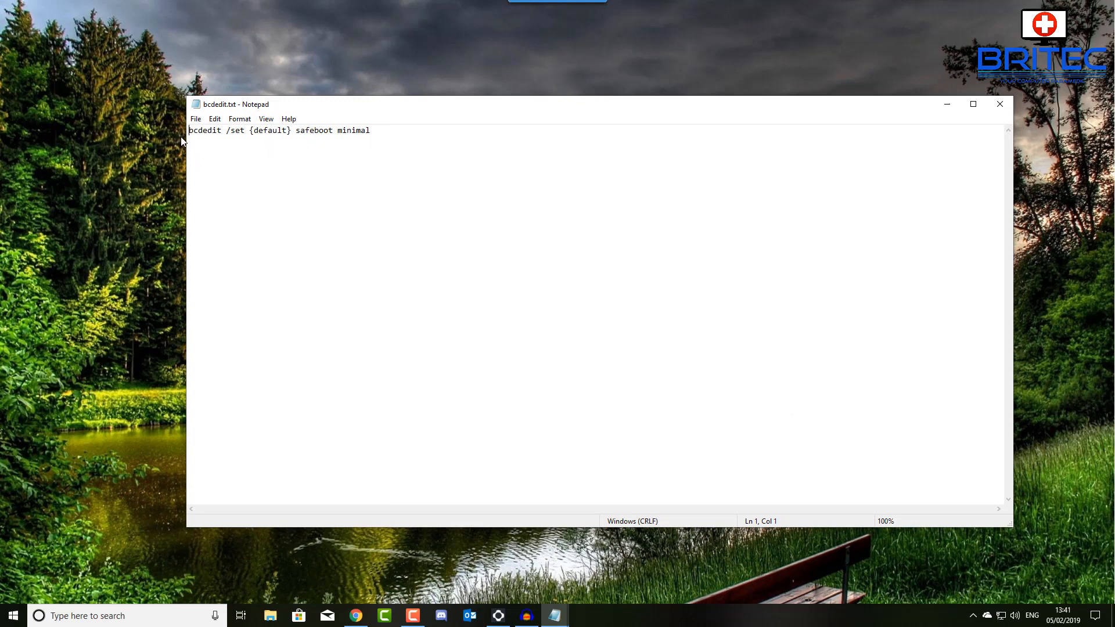
pyautogui.moveTo(289, 155)
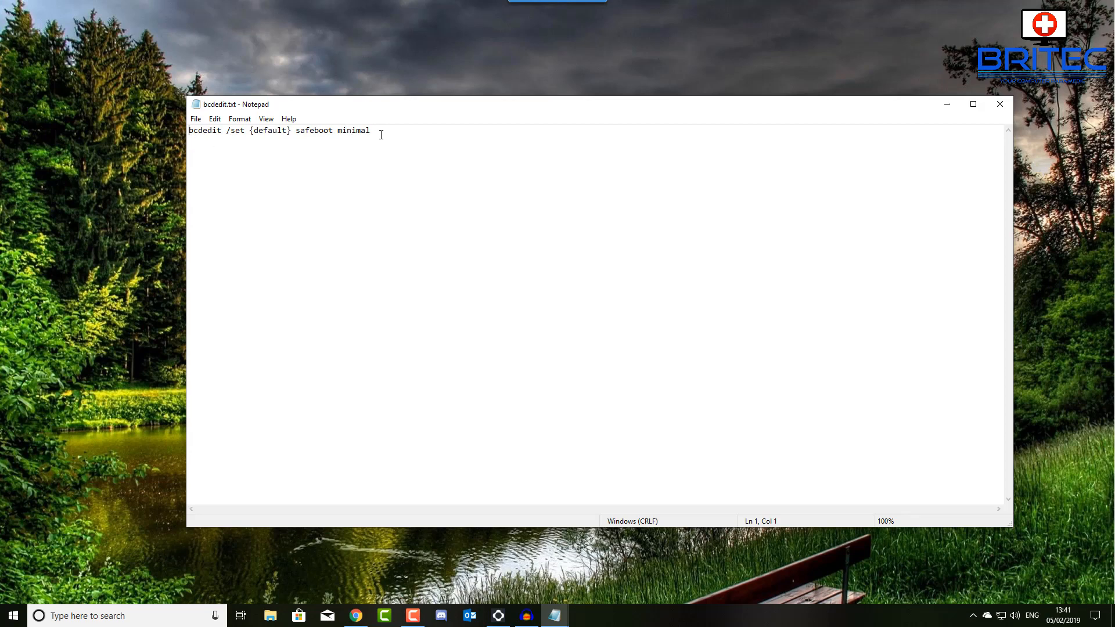
pyautogui.moveTo(399, 129)
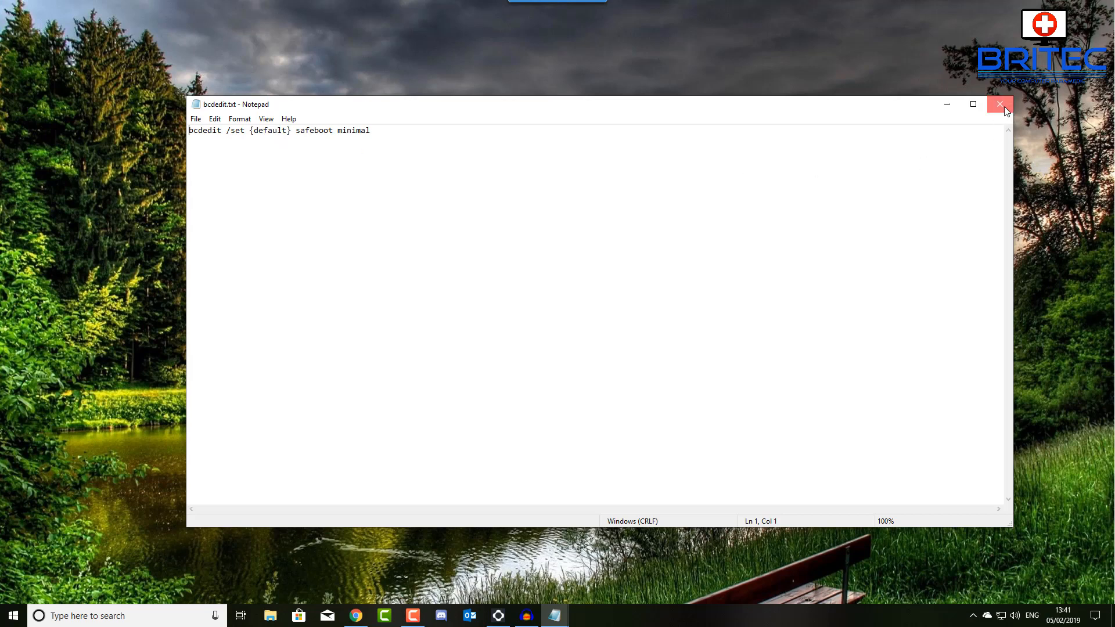
pyautogui.click(1000, 104)
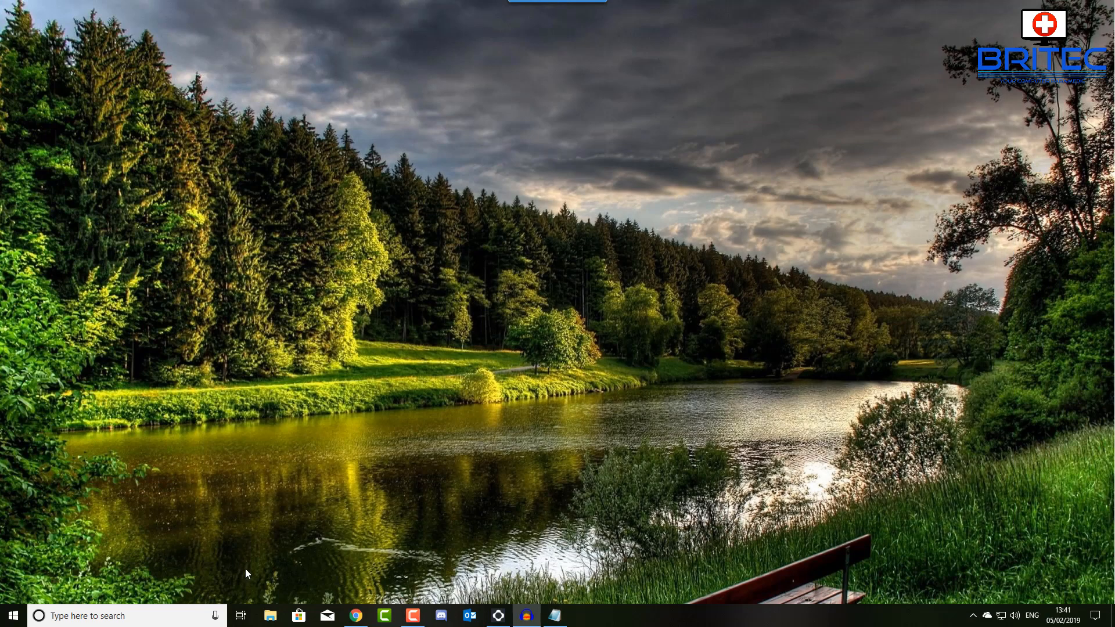
pyautogui.moveTo(553, 297)
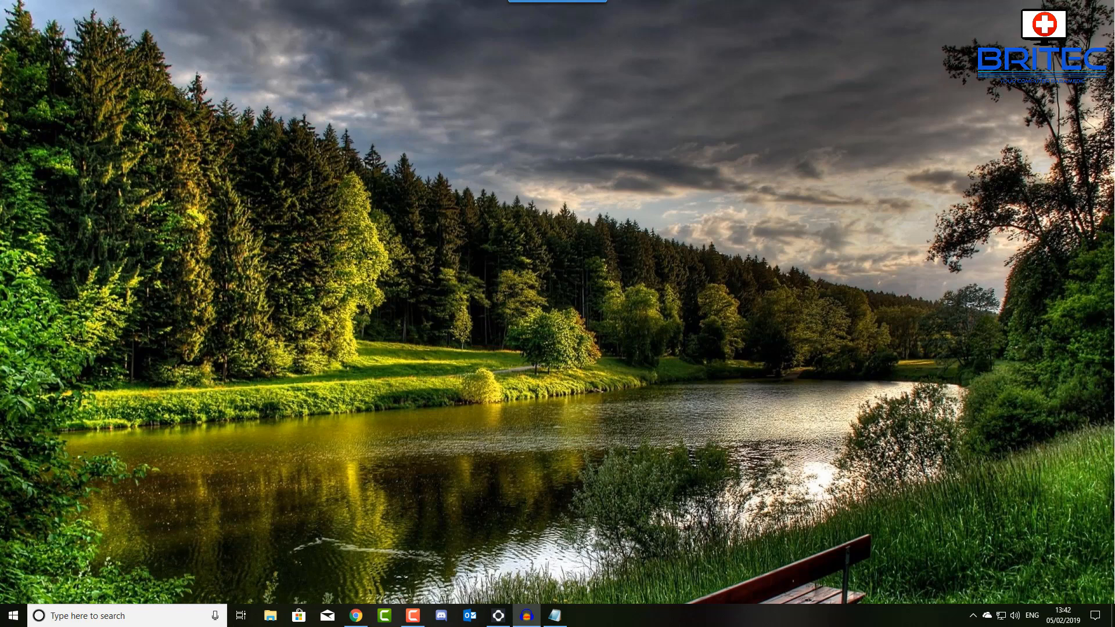
pyautogui.click(107, 615)
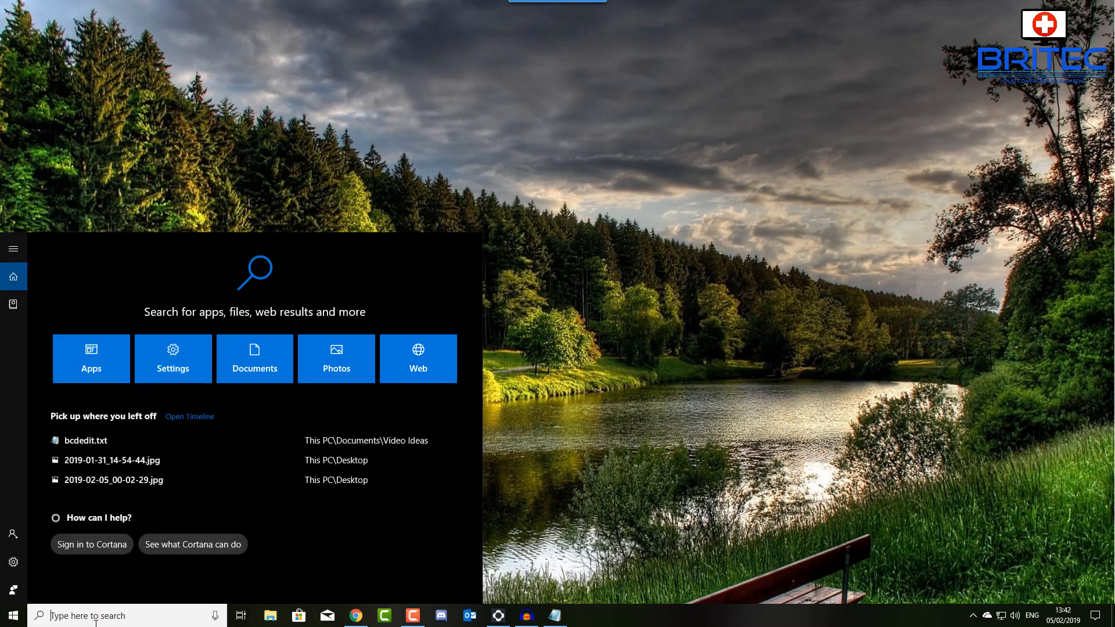
# Step: Open 'PRIVACY POLICY and FULL DISCLOSURE.txt' from search in Notepad, then close it
pyautogui.write('privACY POLICY and FULL DISCLOSURE.txt')
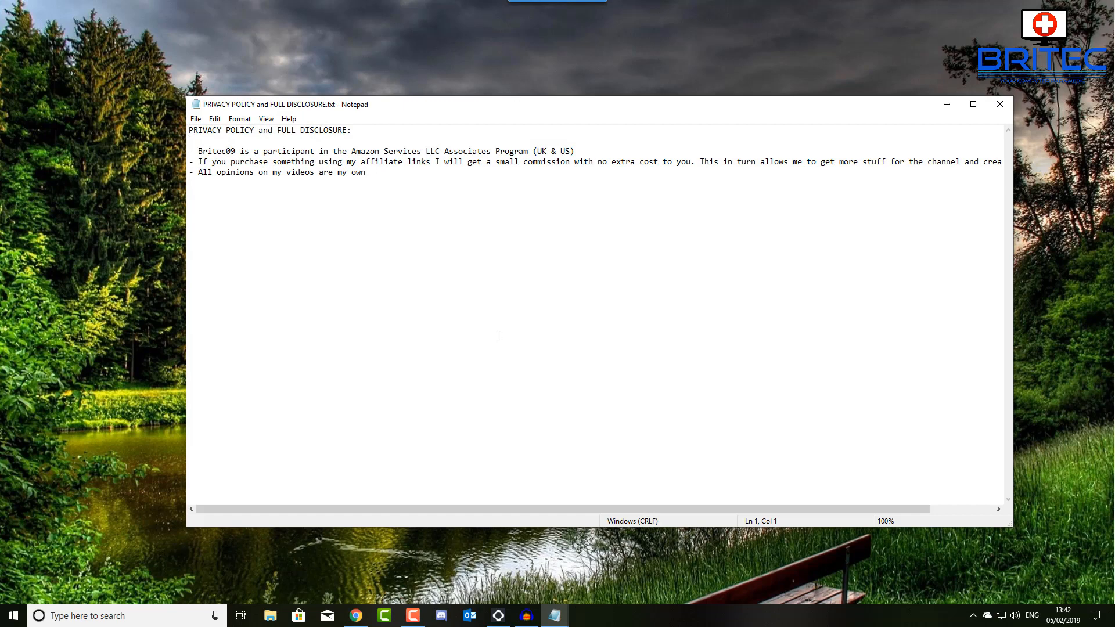
pyautogui.moveTo(346, 163)
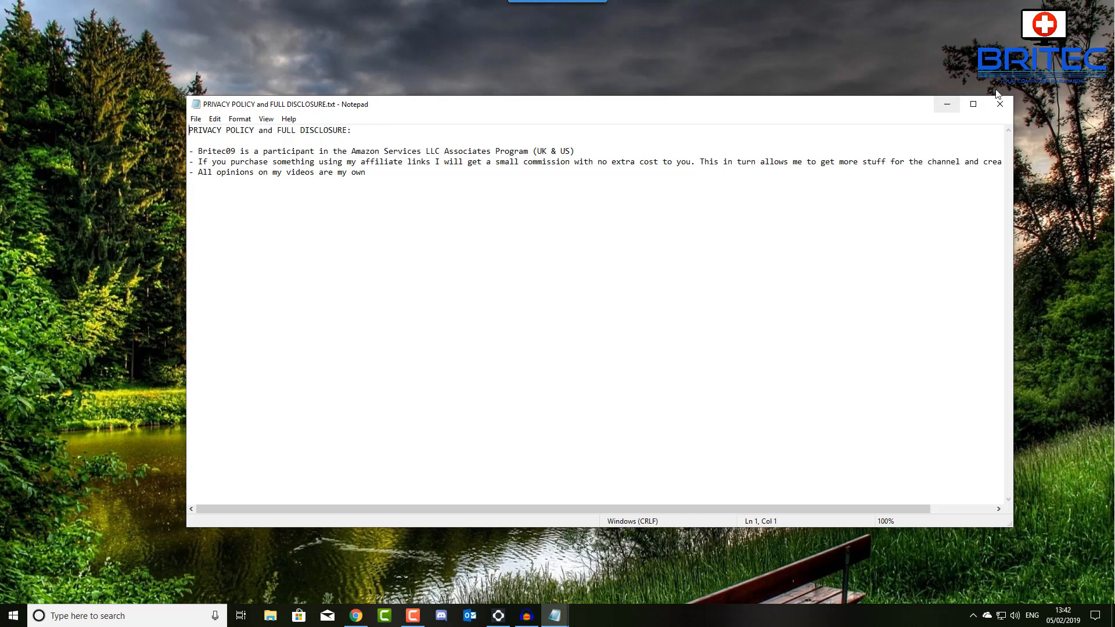
pyautogui.click(998, 104)
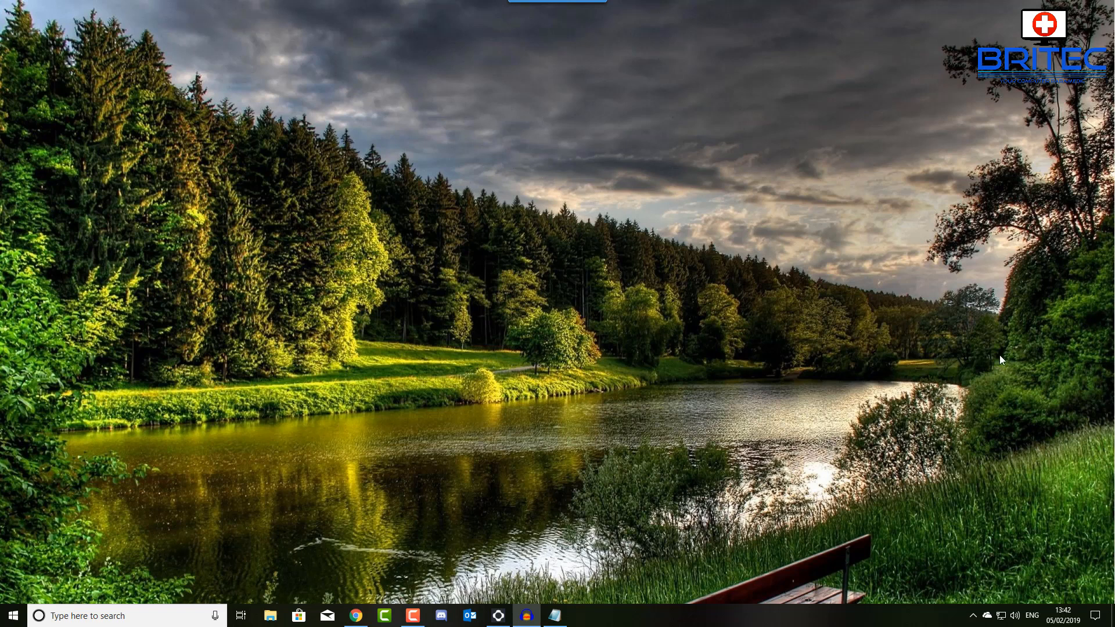
pyautogui.moveTo(654, 440)
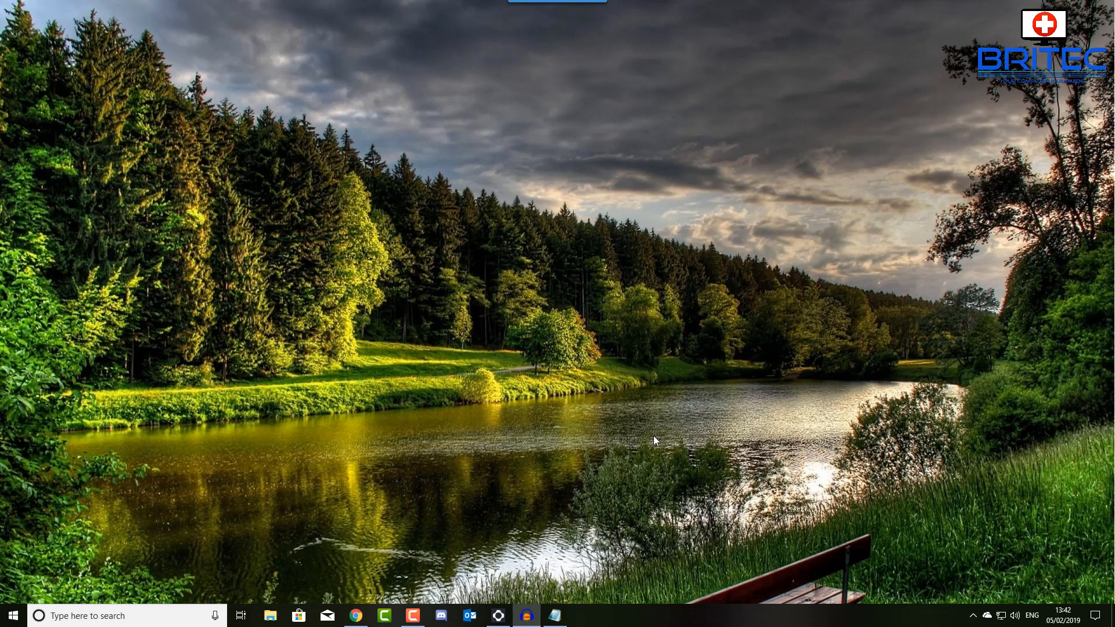
pyautogui.moveTo(558, 427)
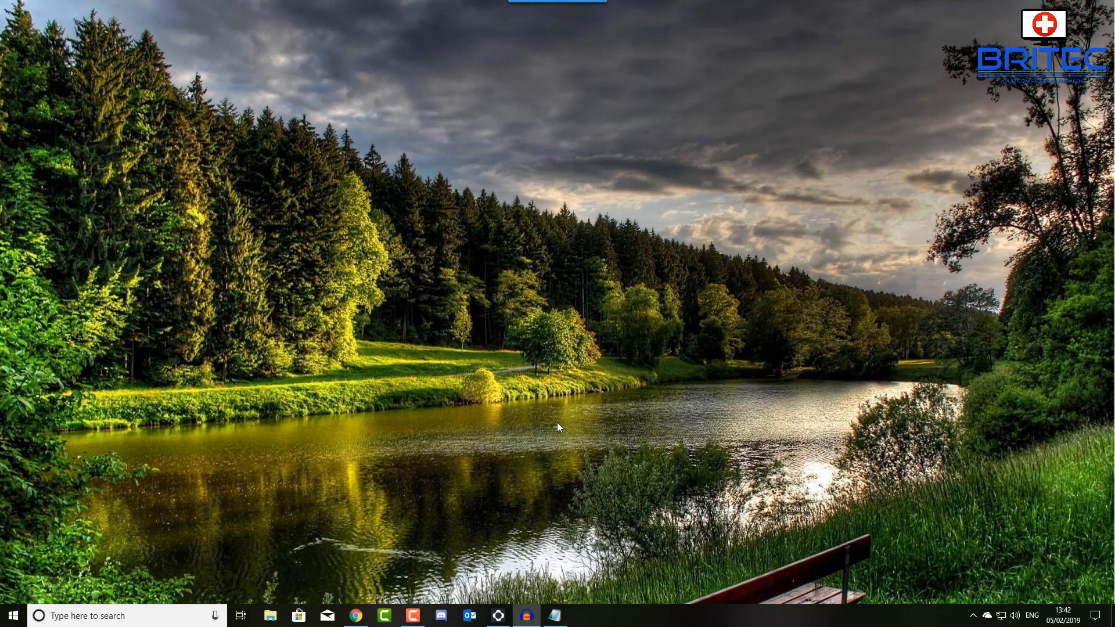
pyautogui.moveTo(560, 429)
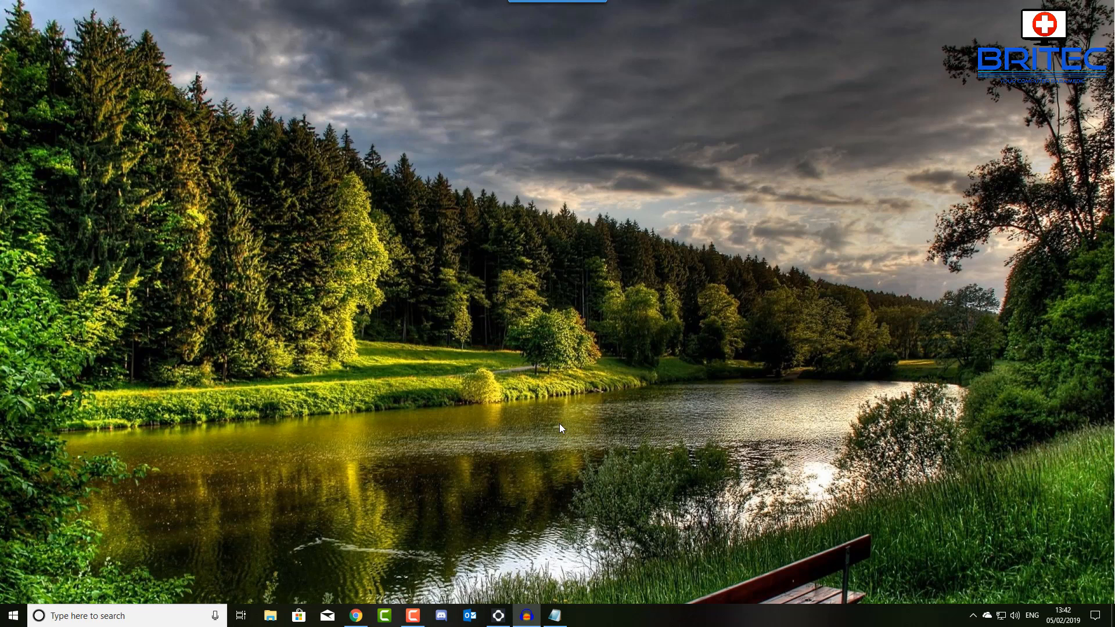
pyautogui.moveTo(558, 431)
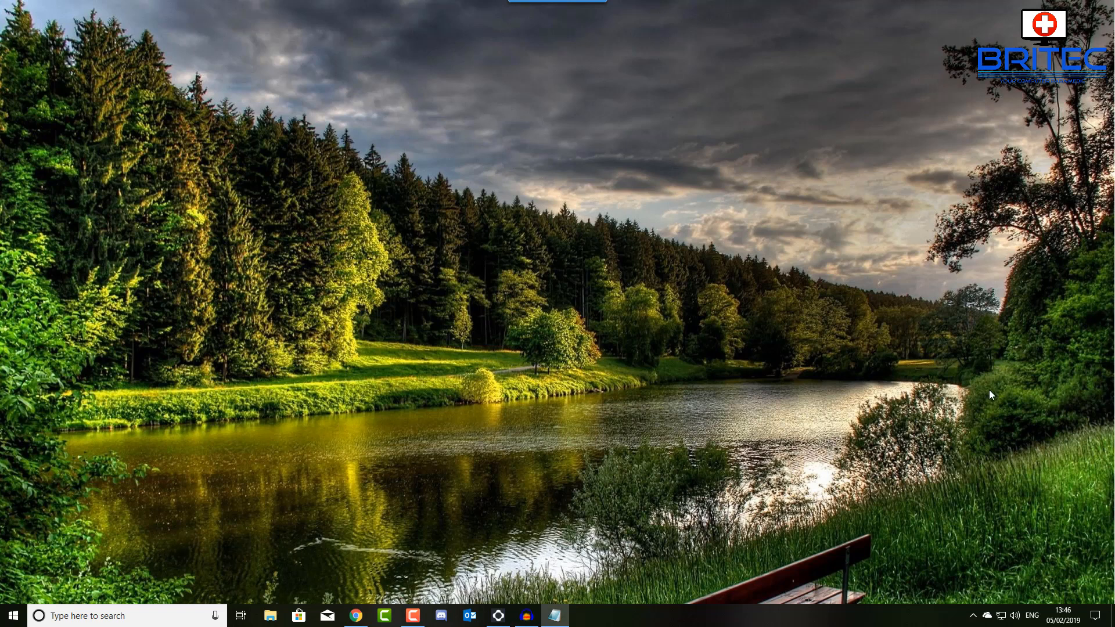
pyautogui.moveTo(569, 518)
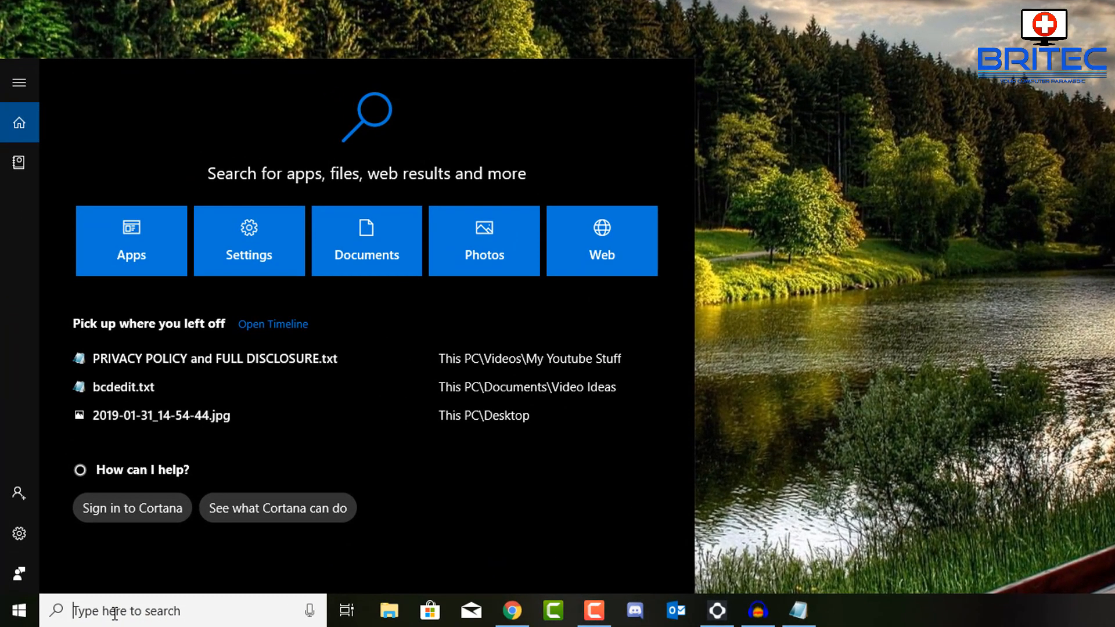
# Step: Search for 'index' and open the Indexing Options Control Panel result
pyautogui.write('index')
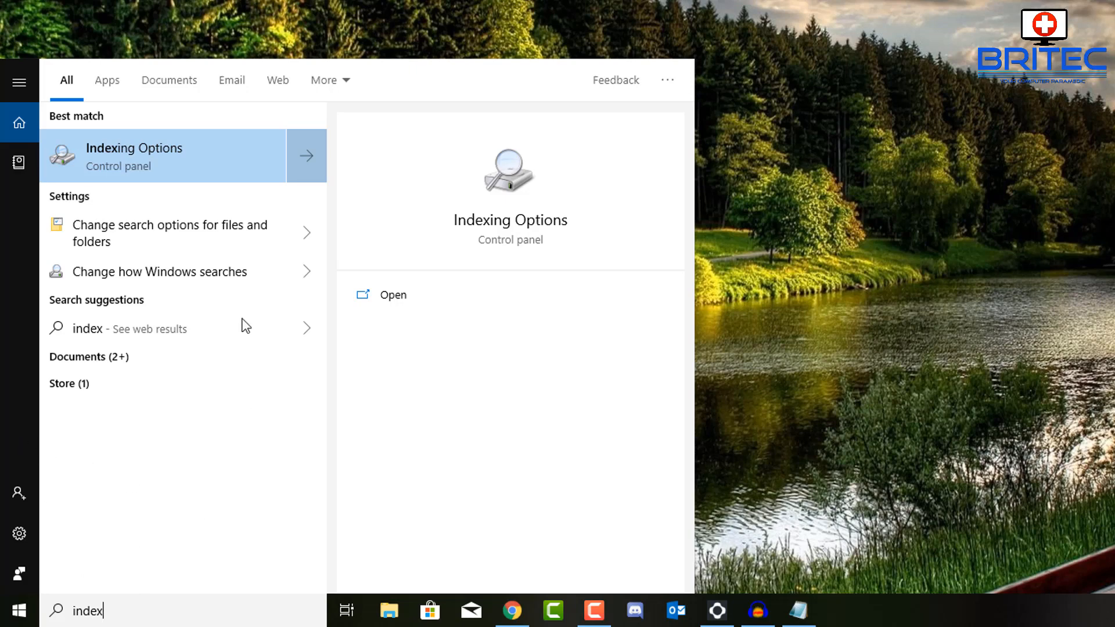
pyautogui.moveTo(131, 167)
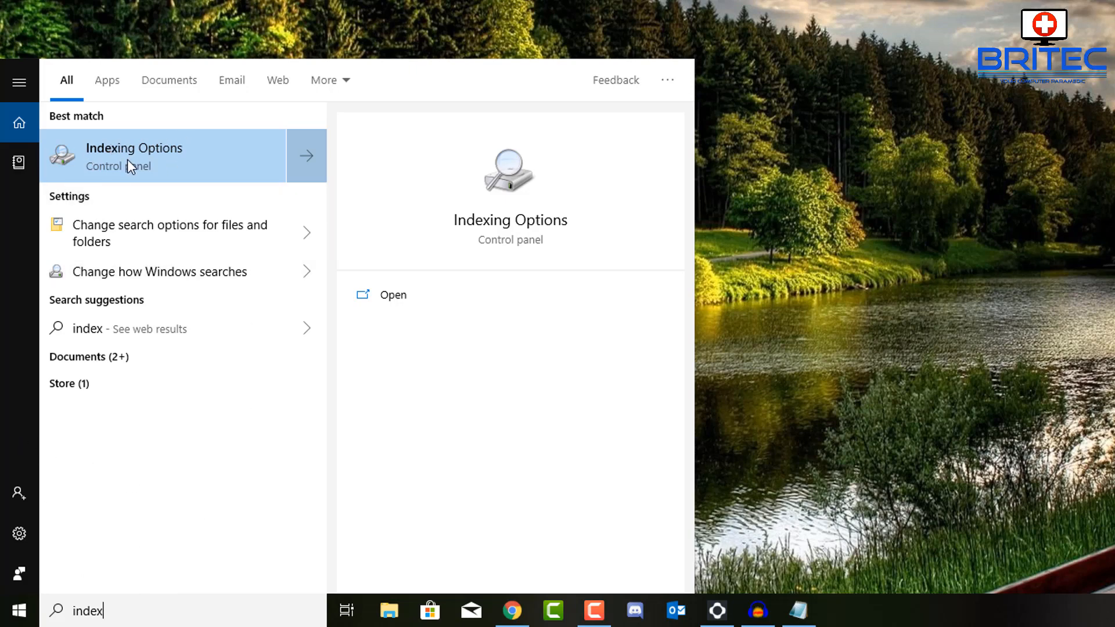
pyautogui.click(134, 155)
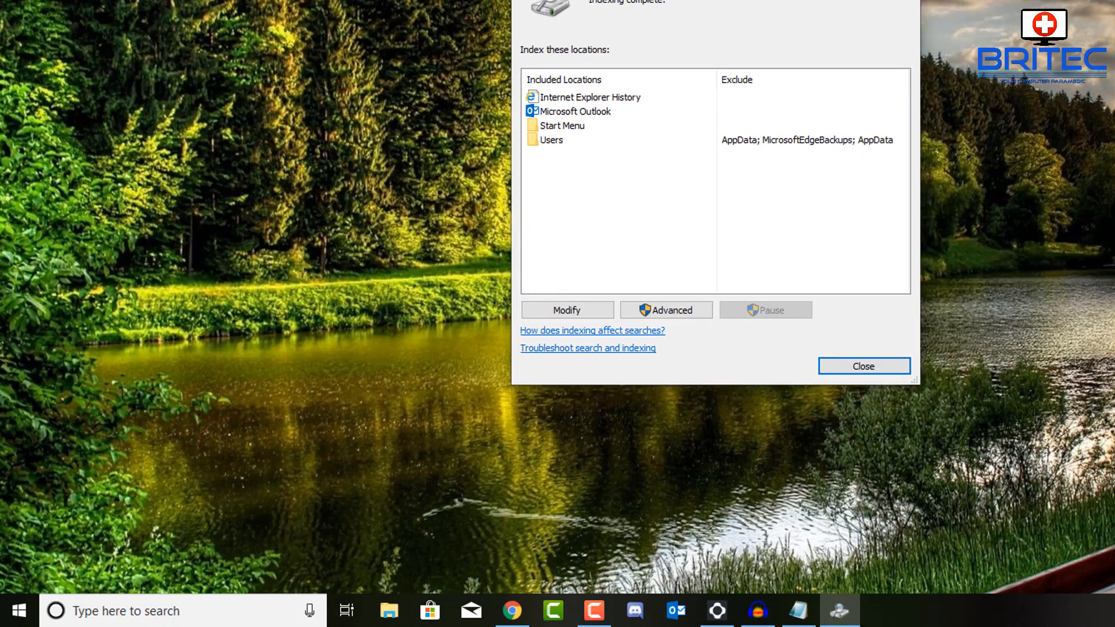
pyautogui.moveTo(666, 310)
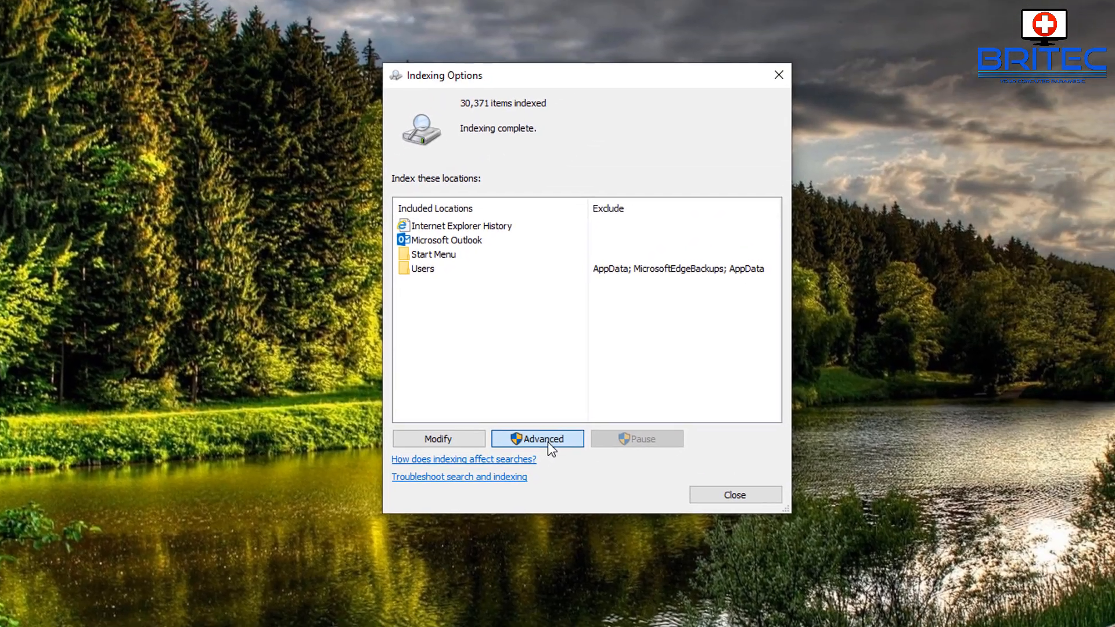
# Step: Open Advanced indexing options and inspect the C:\ProgramData\Microsoft index location
pyautogui.click(536, 438)
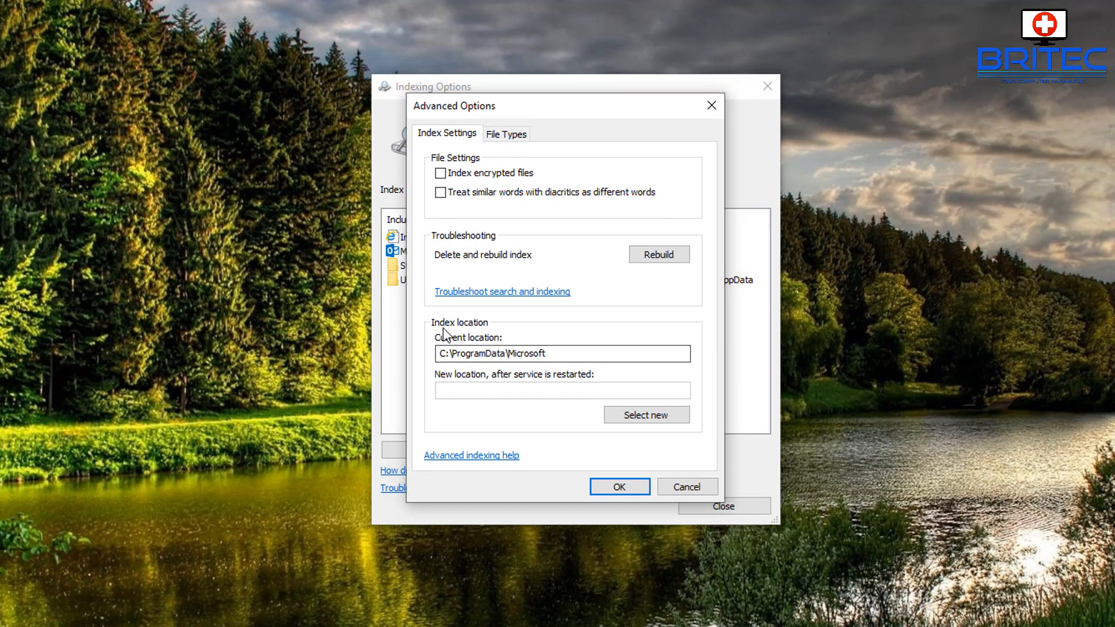
pyautogui.click(561, 354)
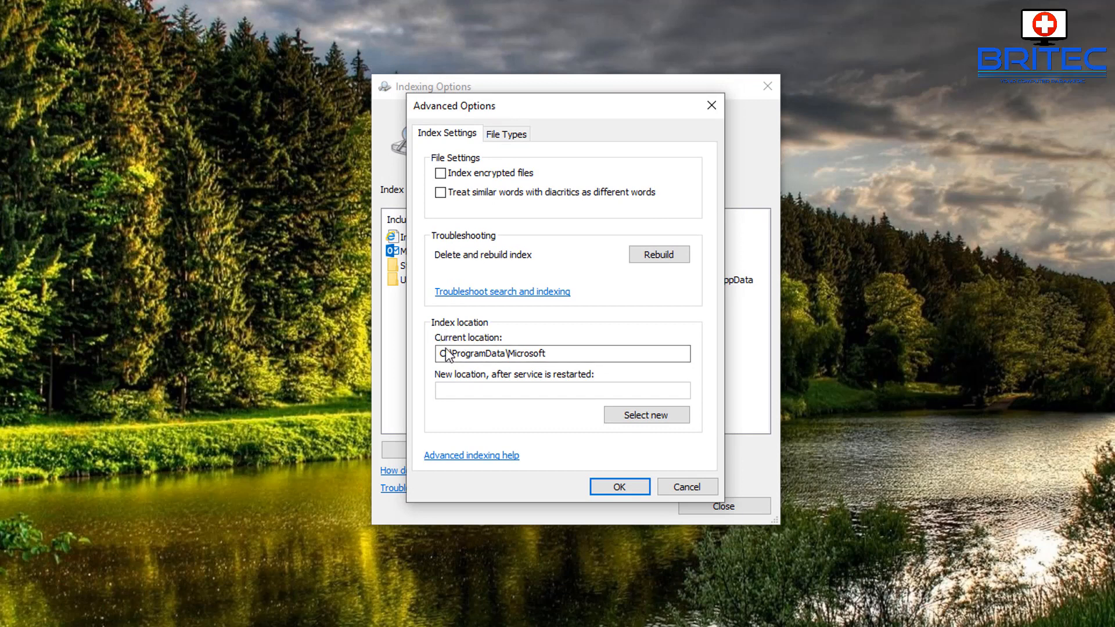
pyautogui.click(561, 354)
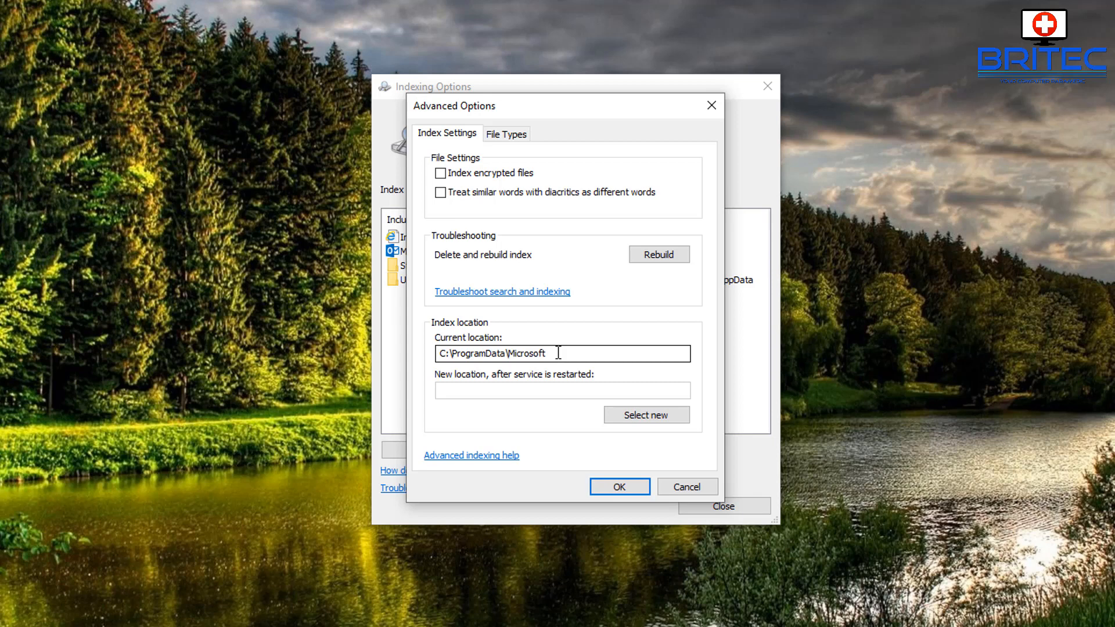
pyautogui.moveTo(476, 389)
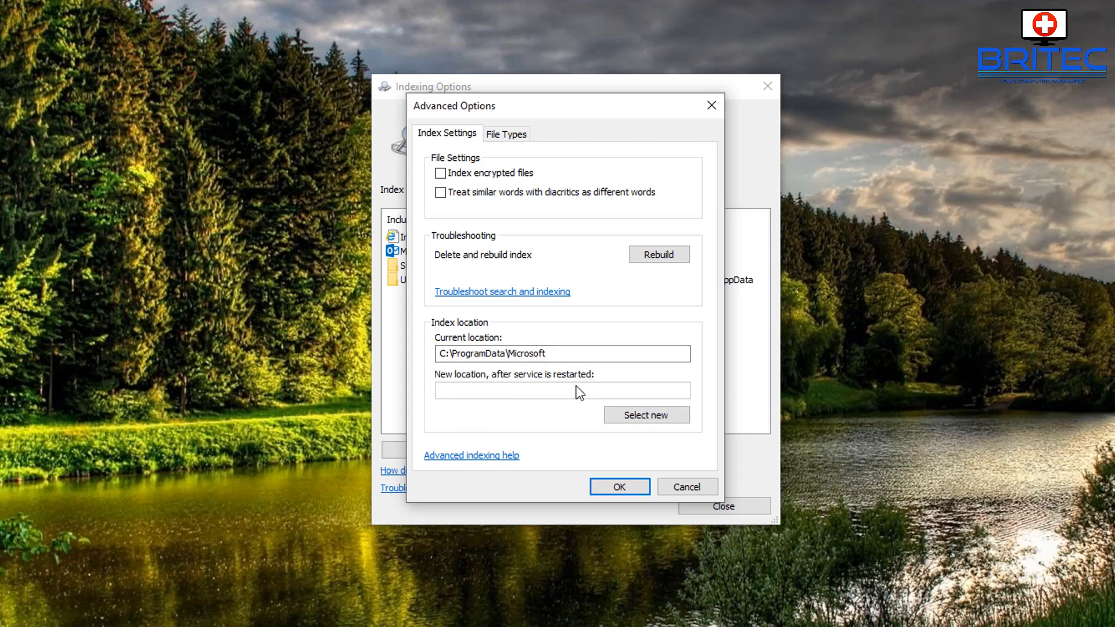
pyautogui.moveTo(484, 399)
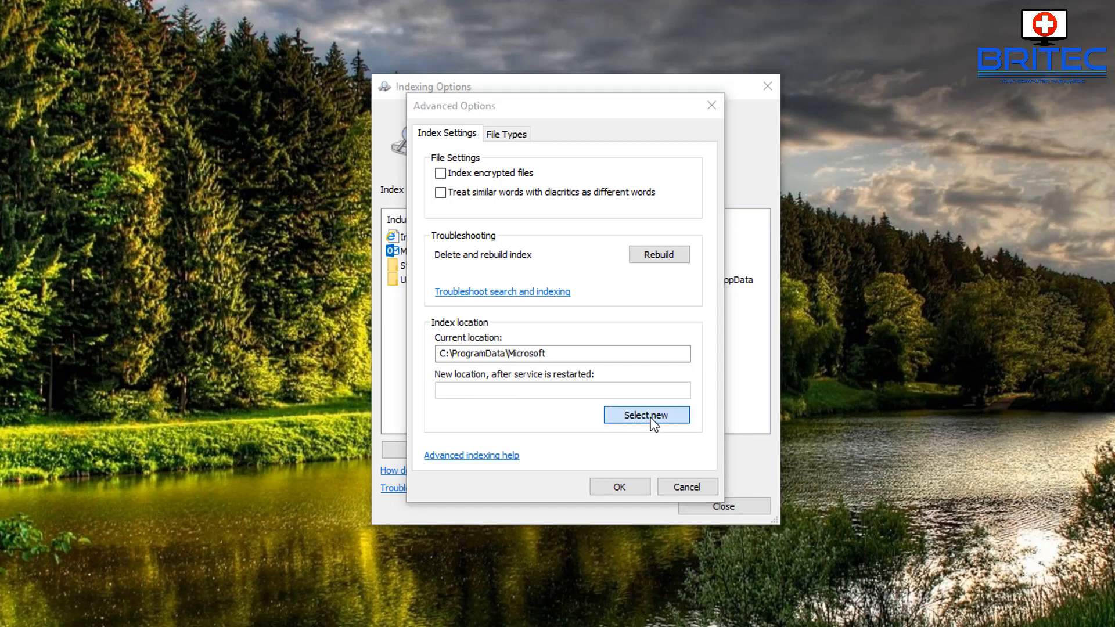
# Step: Create a 'Search Index' folder on Backup (E:) and confirm it as the index location
pyautogui.click(645, 415)
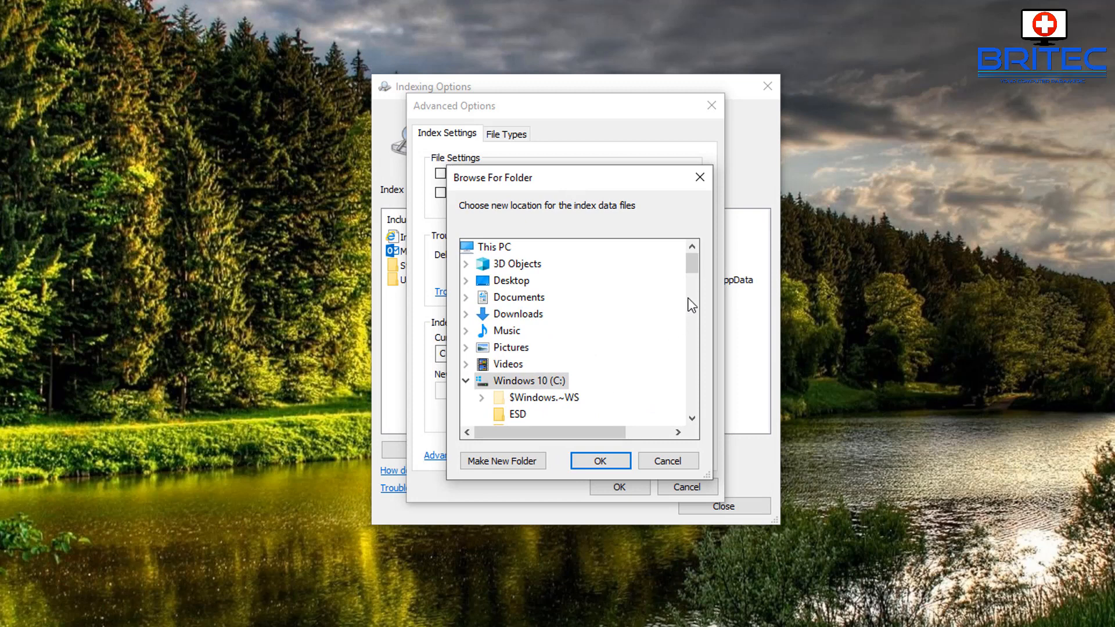
pyautogui.scroll(-3)
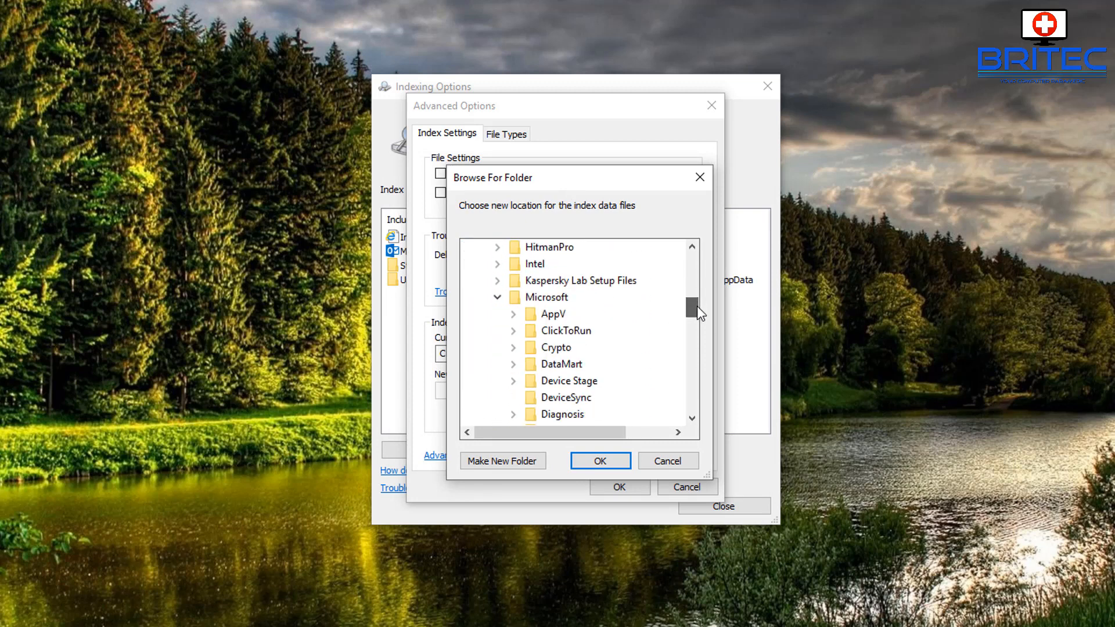
pyautogui.scroll(-3)
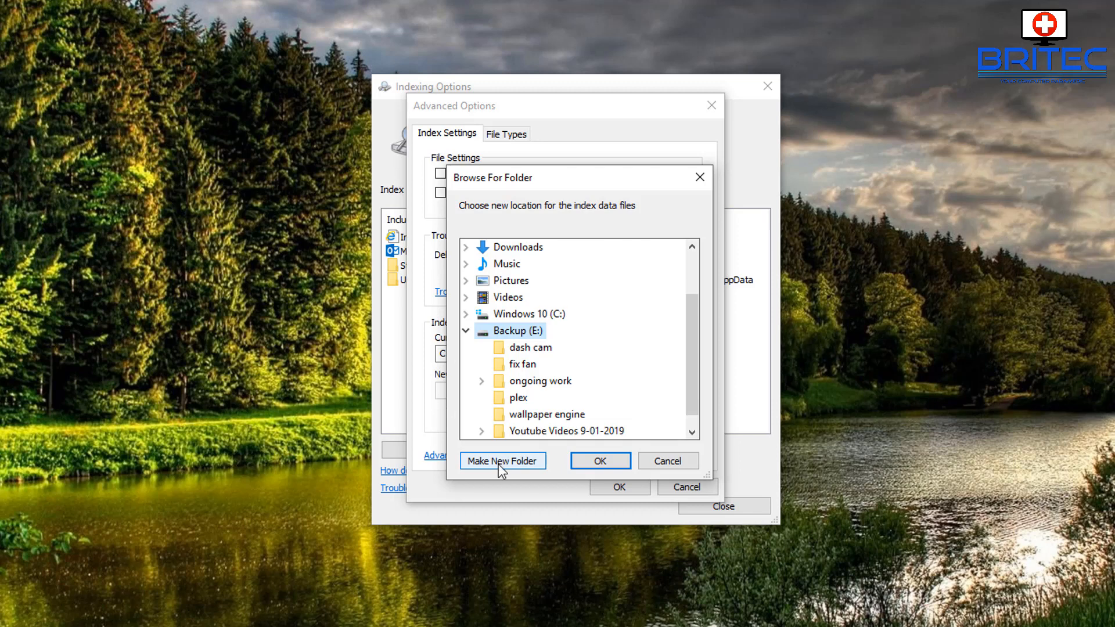
pyautogui.click(501, 460)
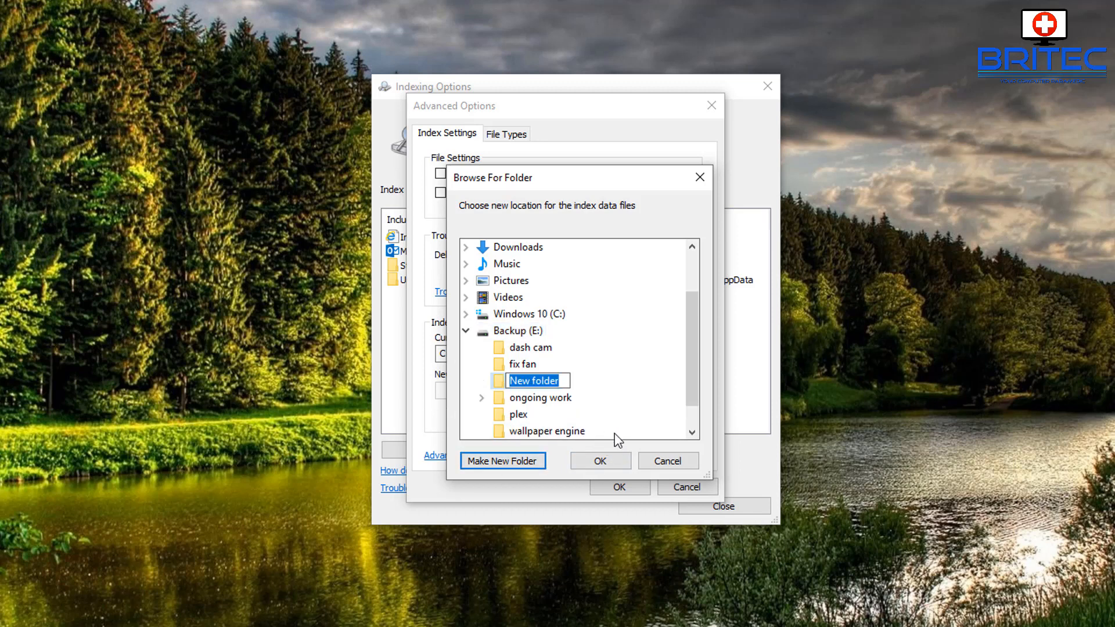
pyautogui.write('Search Index')
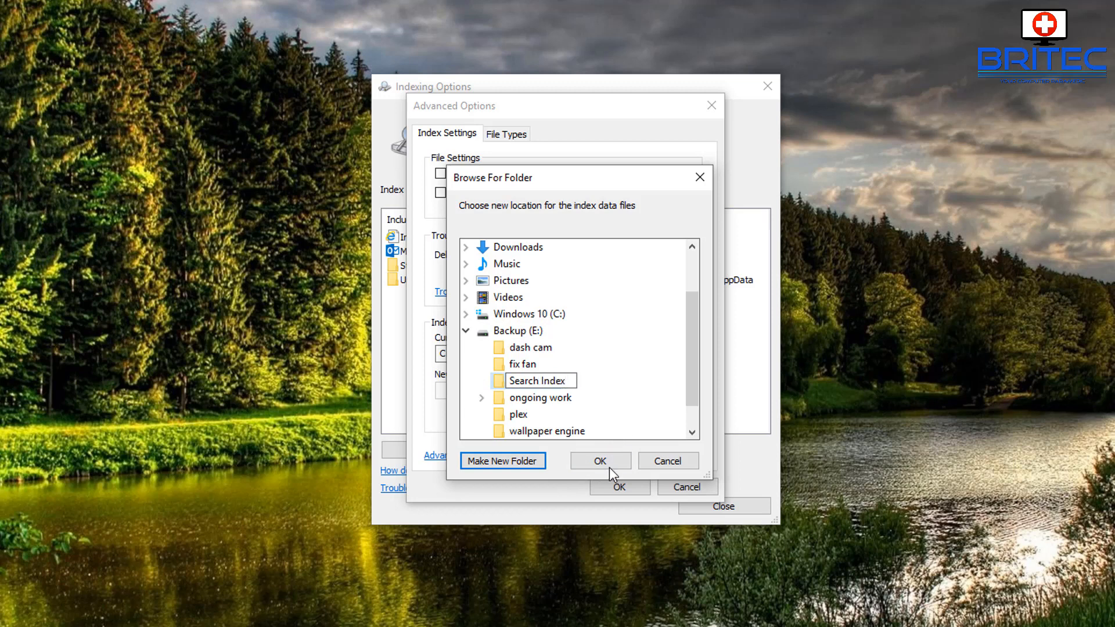
pyautogui.click(599, 461)
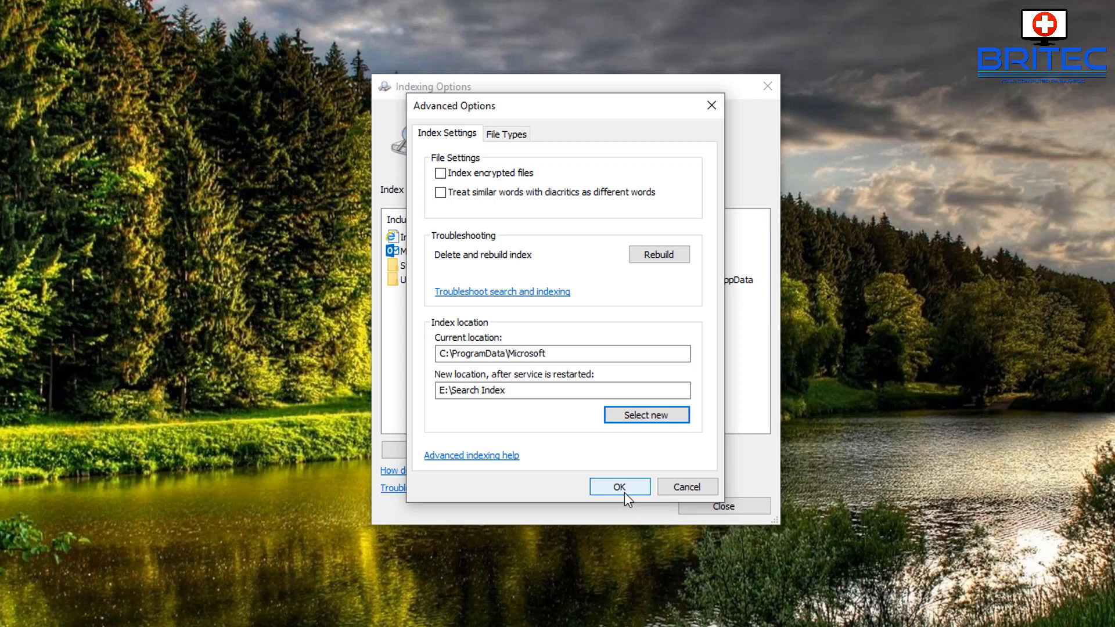
pyautogui.moveTo(588, 445)
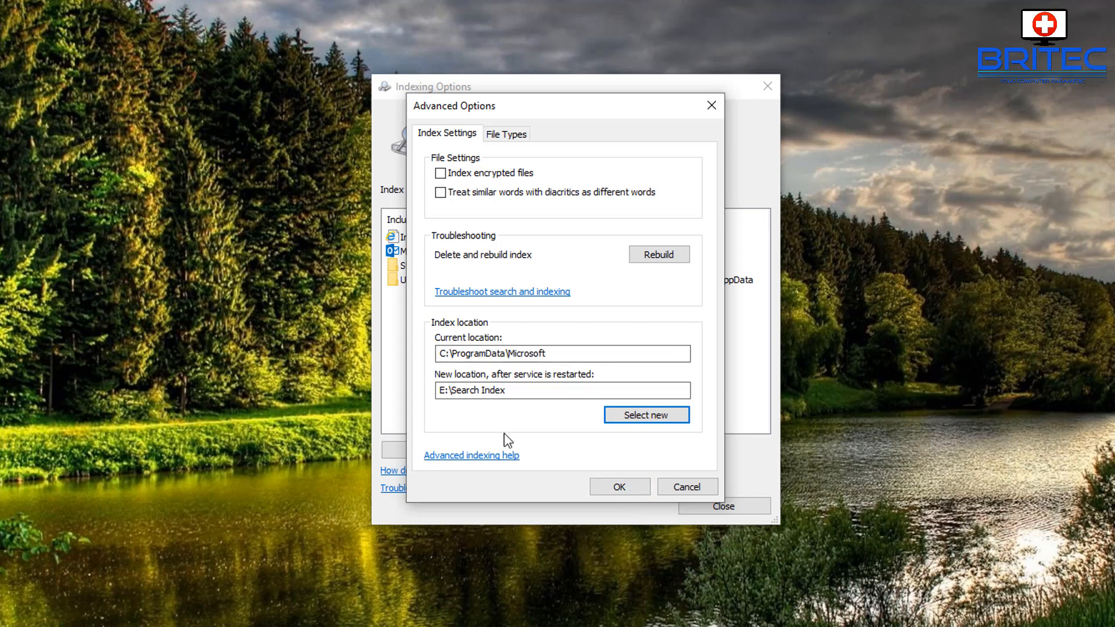
pyautogui.click(618, 487)
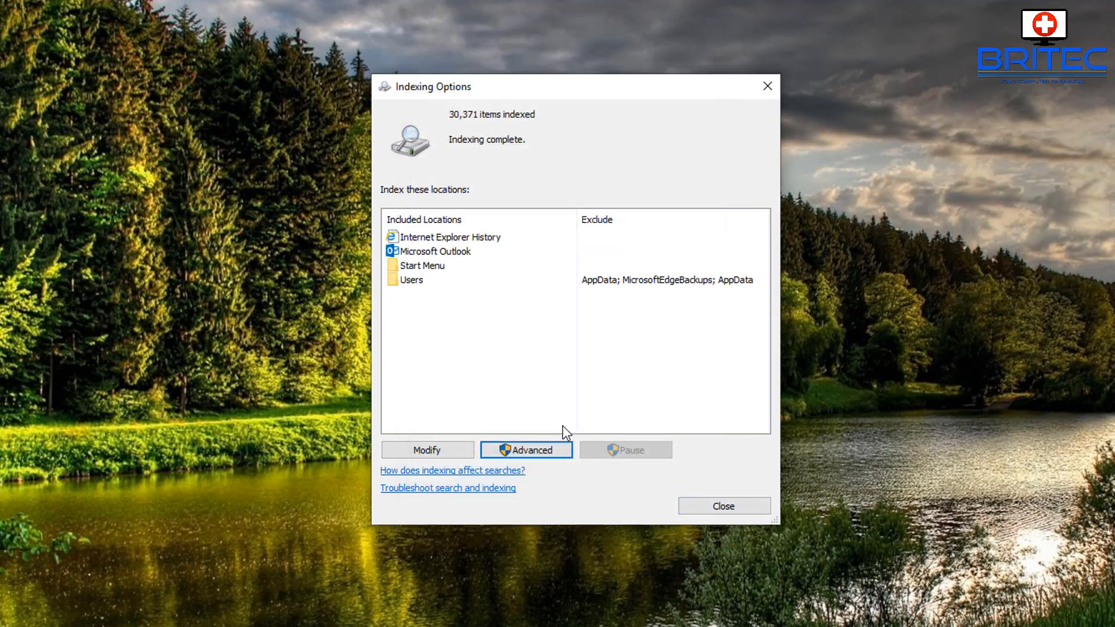
pyautogui.click(450, 237)
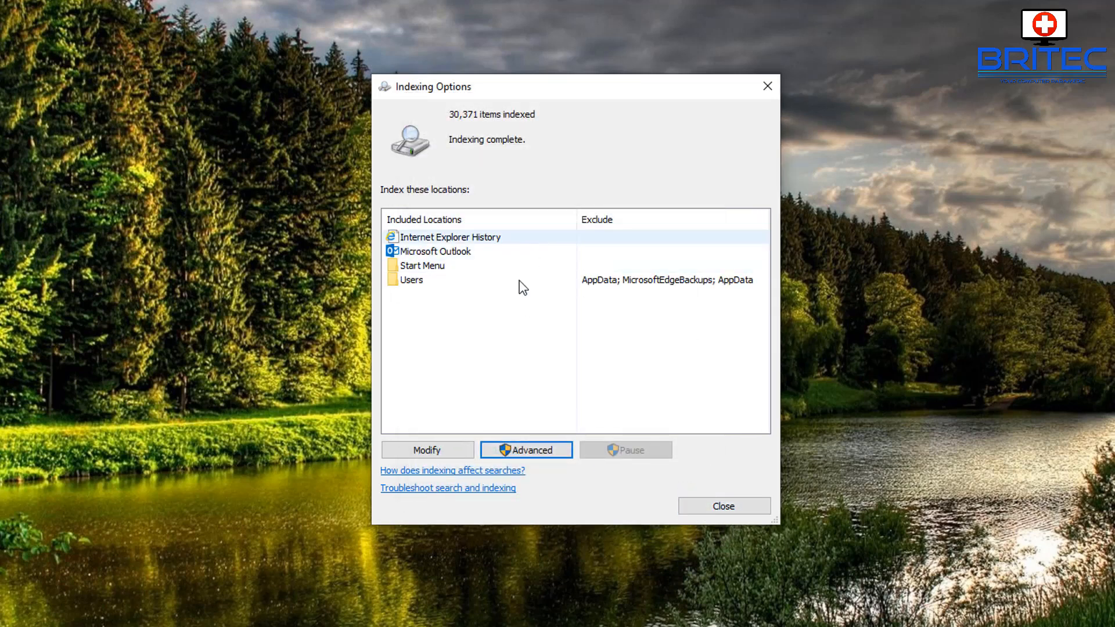
pyautogui.click(722, 506)
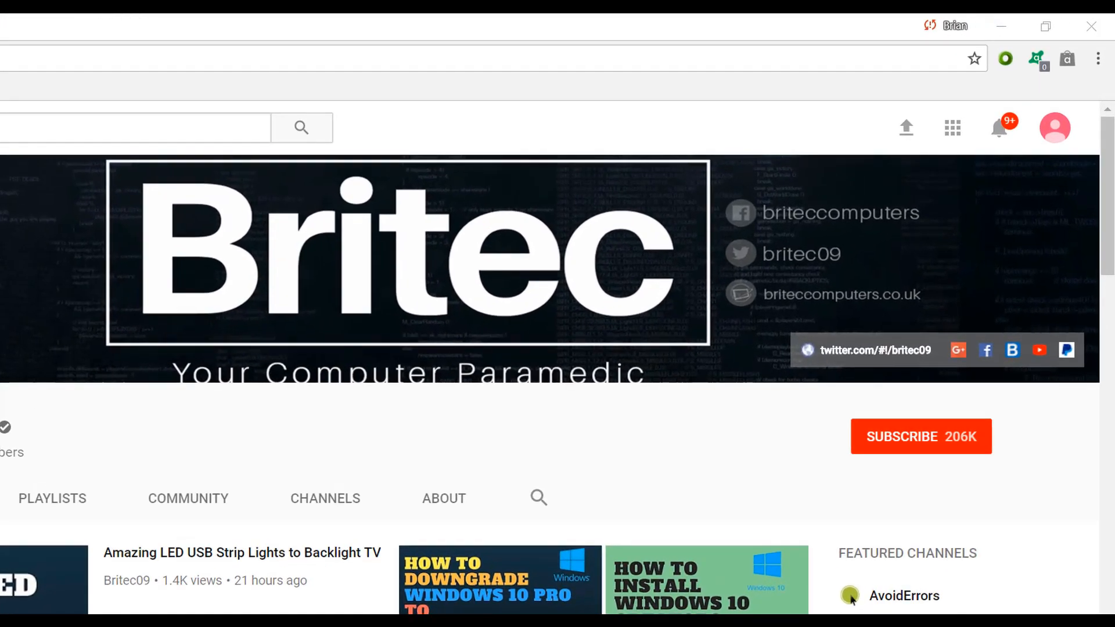
pyautogui.moveTo(935, 450)
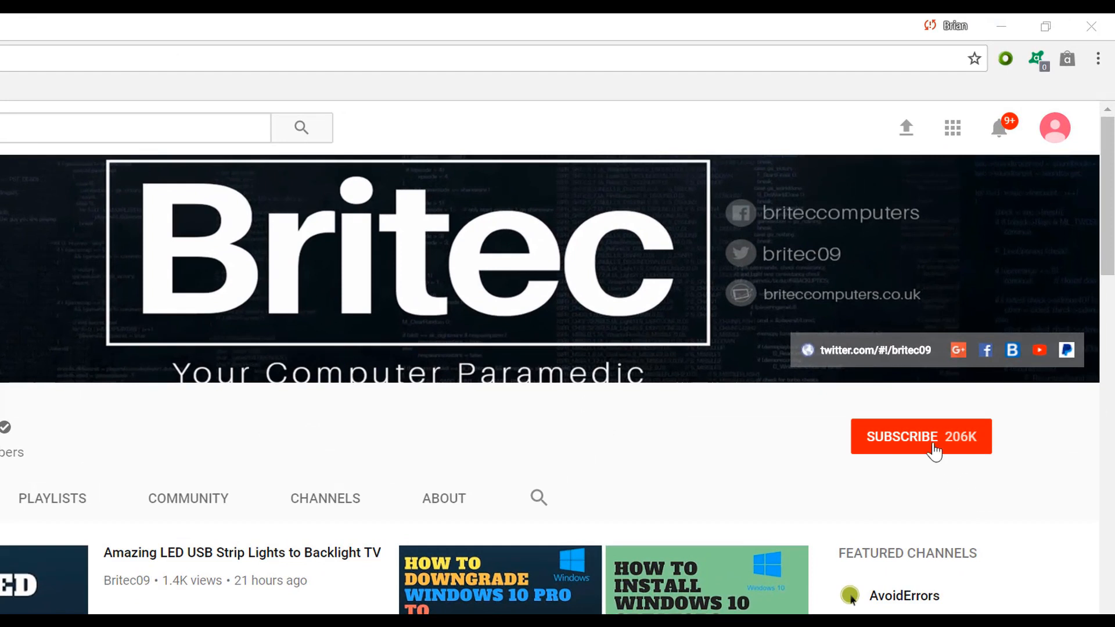
# Step: Hit SUBSCRIBE on the Britec channel page, now at 206K subscribers
pyautogui.click(921, 436)
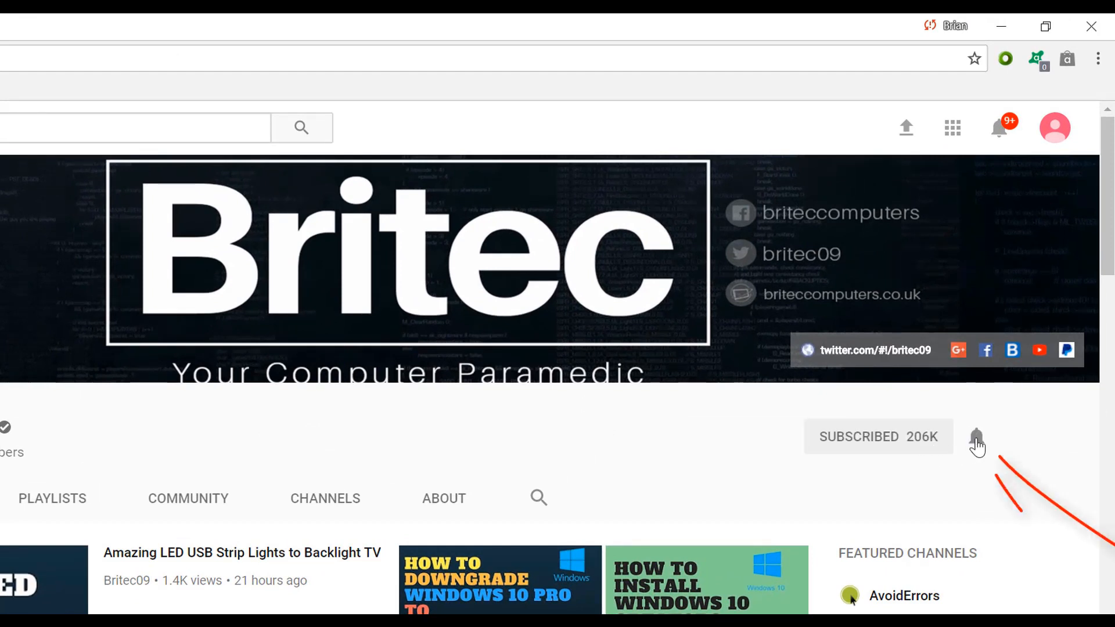